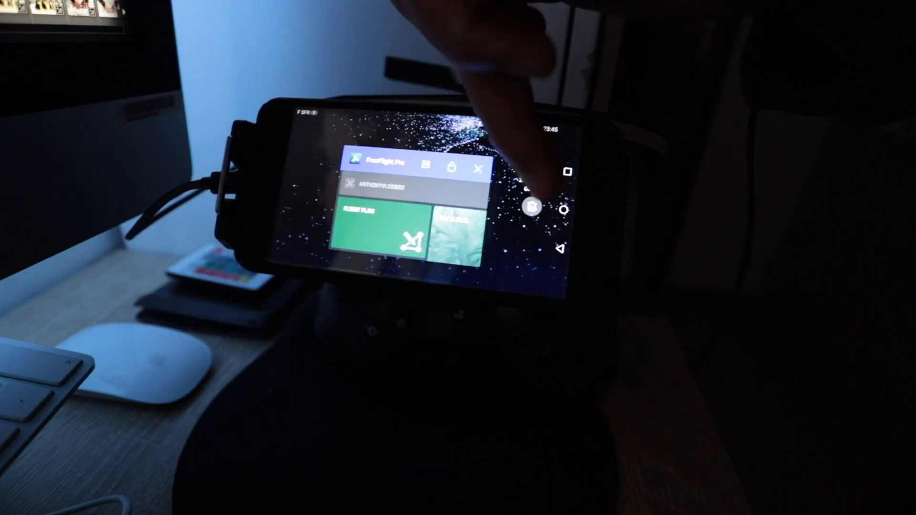
Step: Dismiss FreeFlight Pro from the Android recent apps list
{"action": "left_click", "coordinate": [481, 169]}
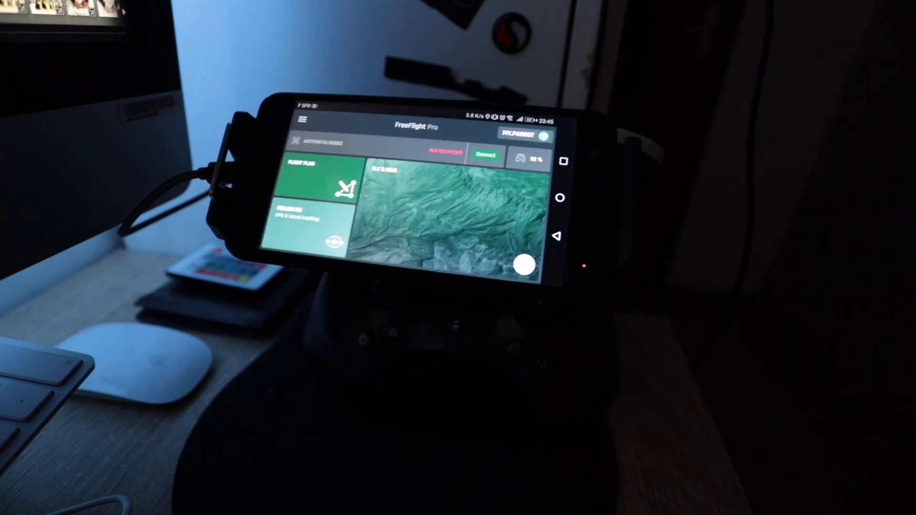
Step: Open the side menu and choose LOGIN to sign in to the cloud account
{"action": "left_click", "coordinate": [303, 120]}
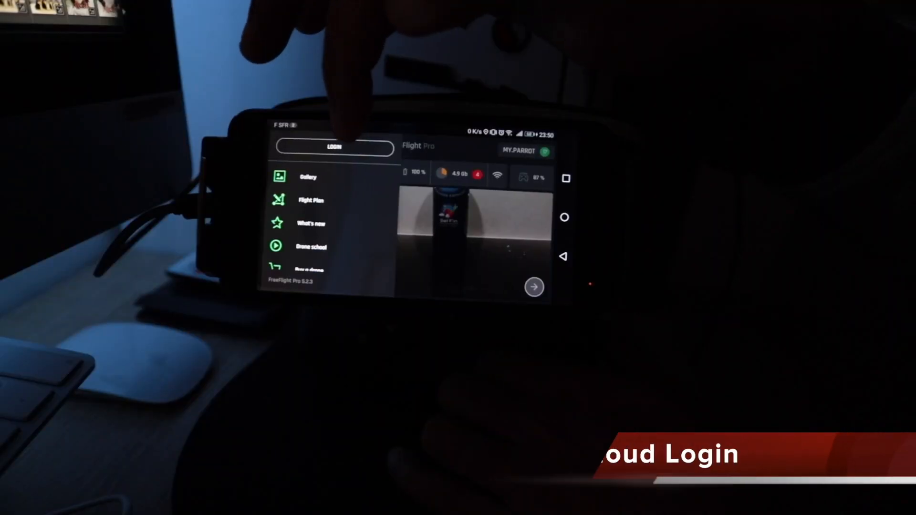
{"action": "left_click", "coordinate": [333, 148]}
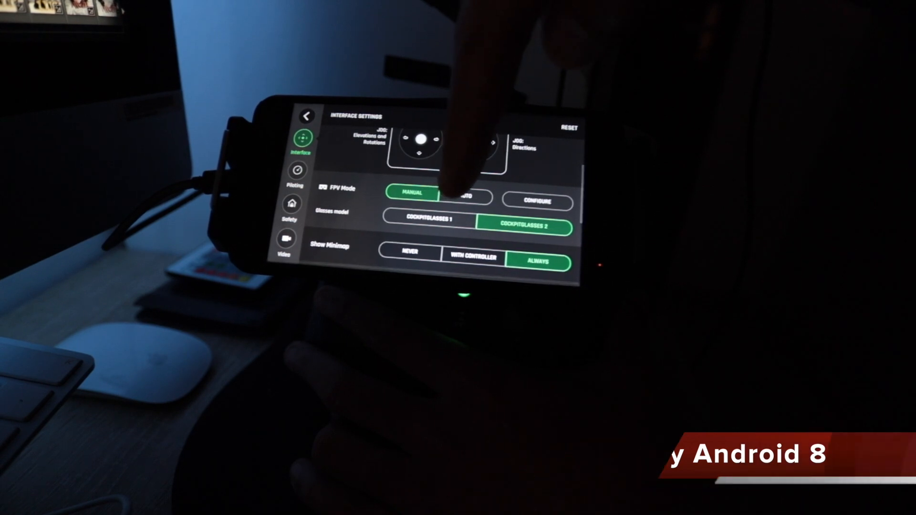
Step: Set FPV mode to AUTO in the interface settings
{"action": "left_click", "coordinate": [424, 226]}
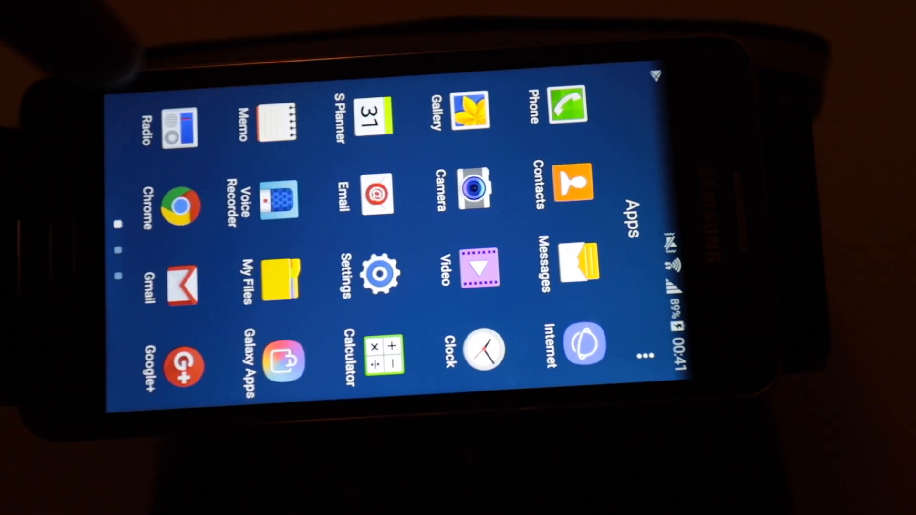
Step: View About device: Galaxy Grand Prime, SM-G531F, Android 5.1.1
{"action": "left_click", "coordinate": [380, 275]}
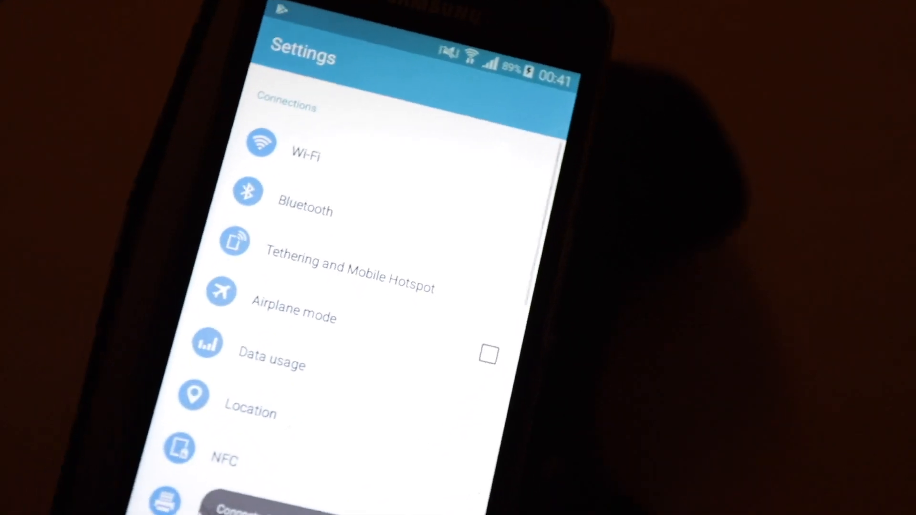
{"action": "scroll", "scroll_direction": "down", "scroll_amount": 3}
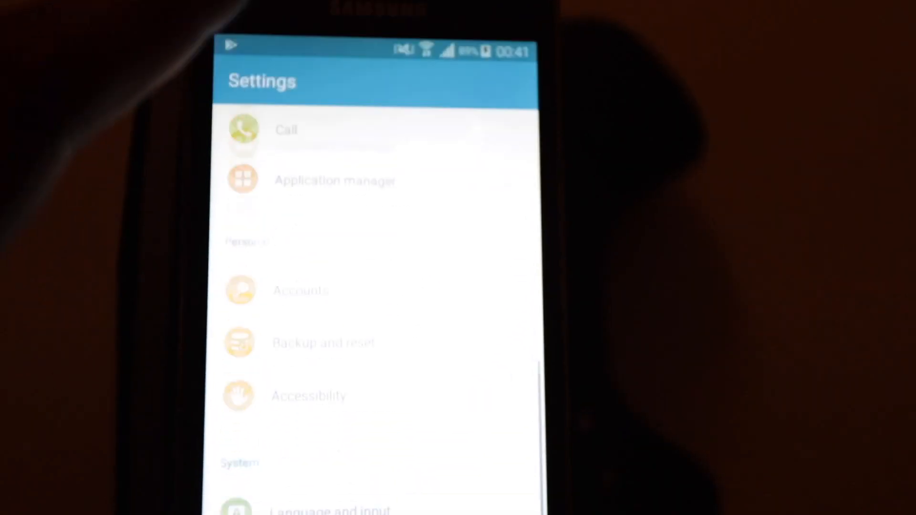
{"action": "scroll", "scroll_direction": "down", "scroll_amount": 3}
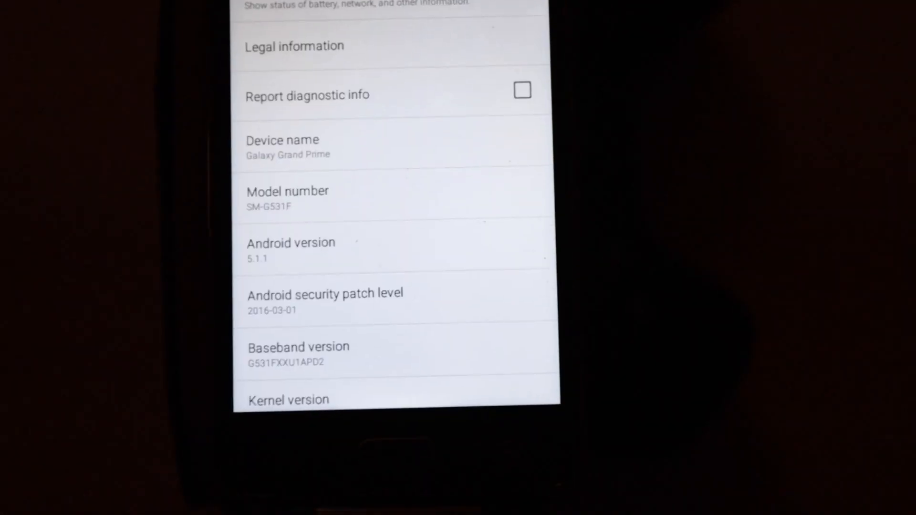
{"action": "scroll", "scroll_direction": "down", "scroll_amount": 3}
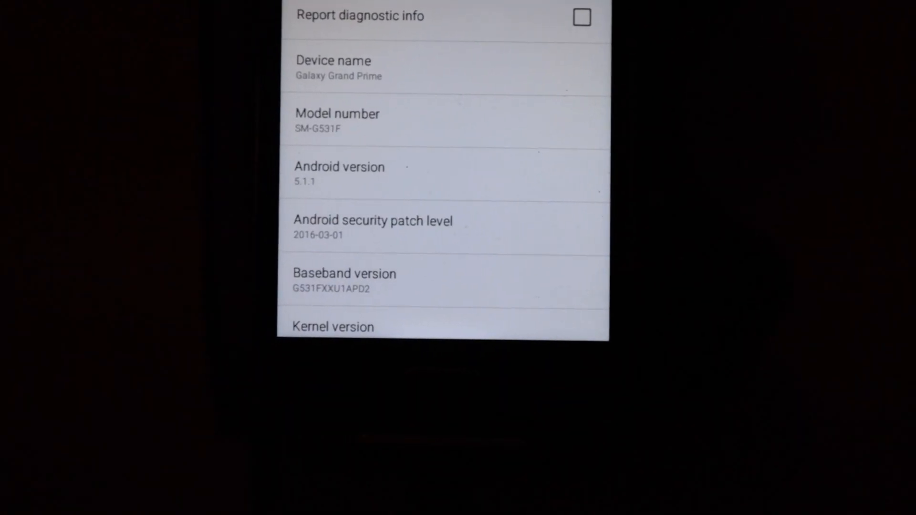